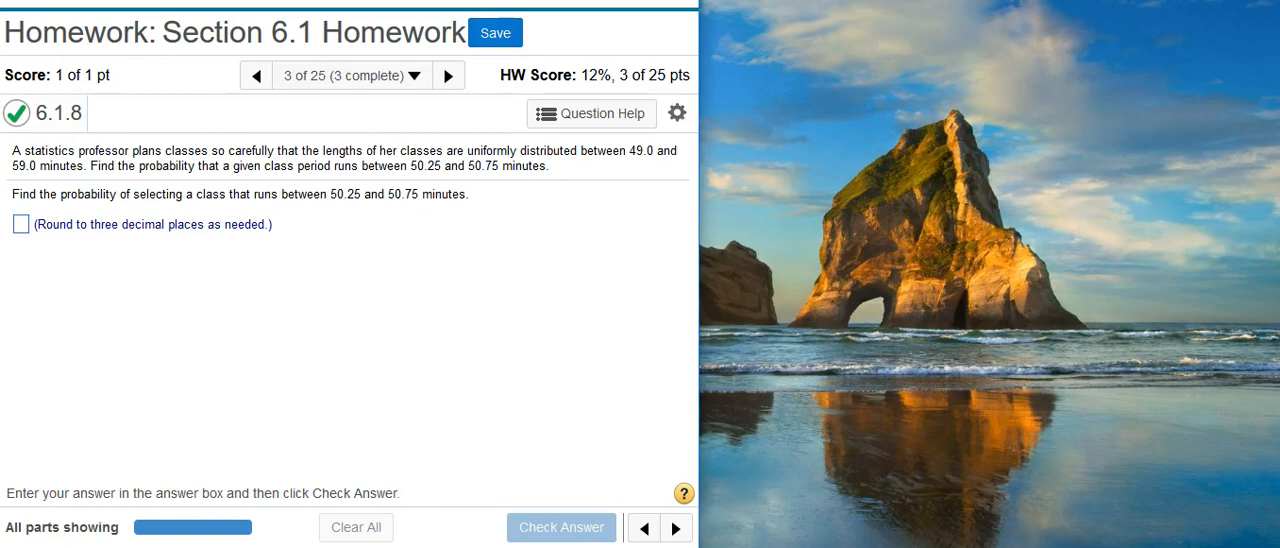
pyautogui.moveTo(852, 440)
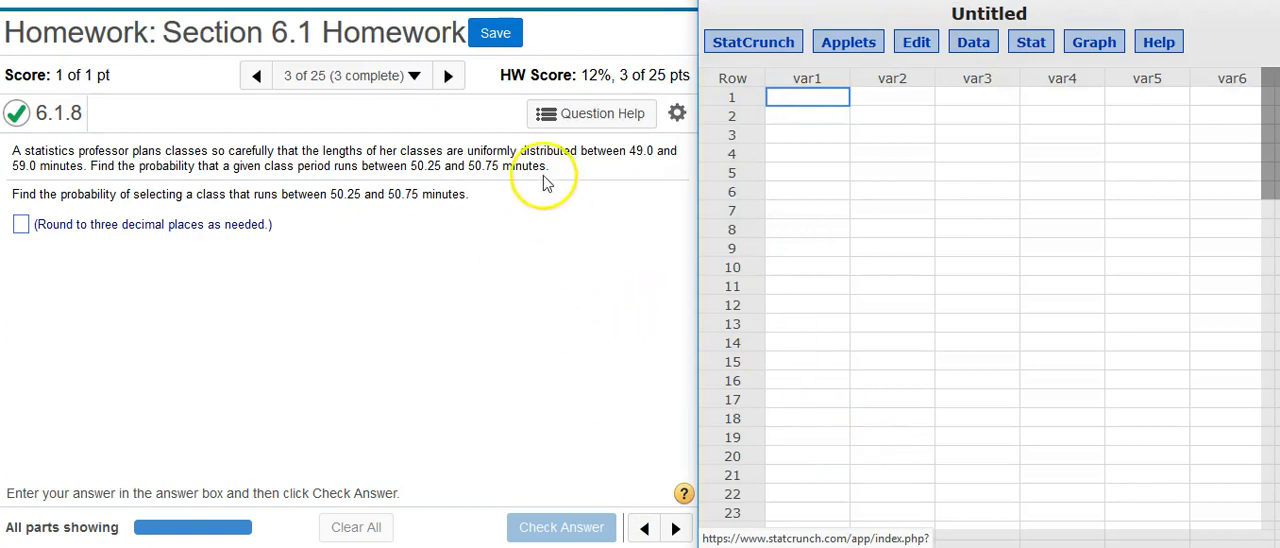
pyautogui.moveTo(544, 240)
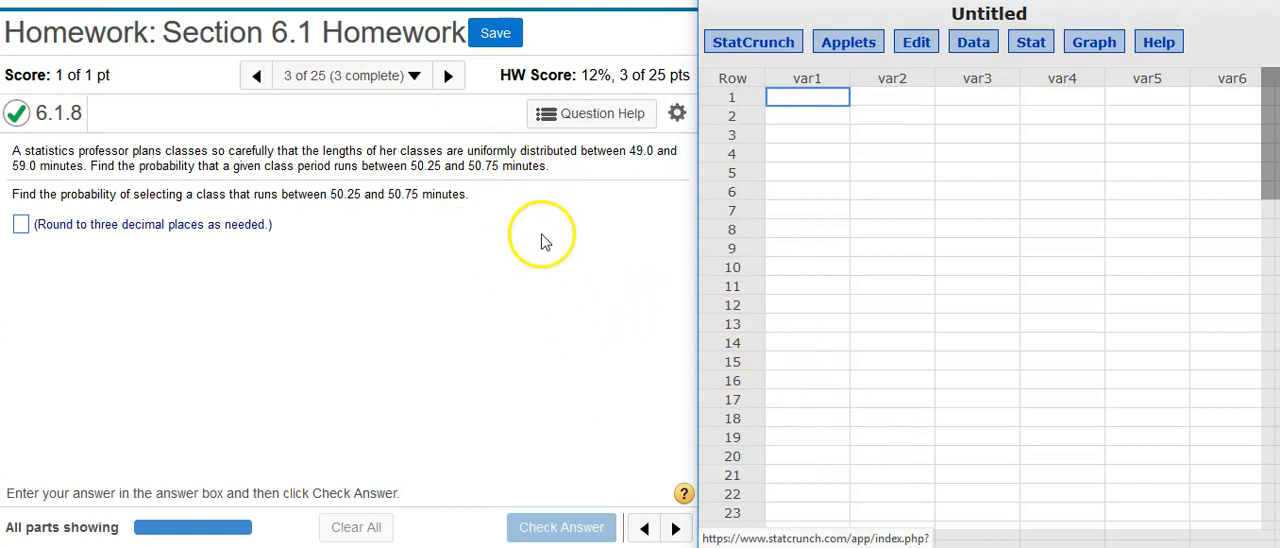
pyautogui.moveTo(996, 72)
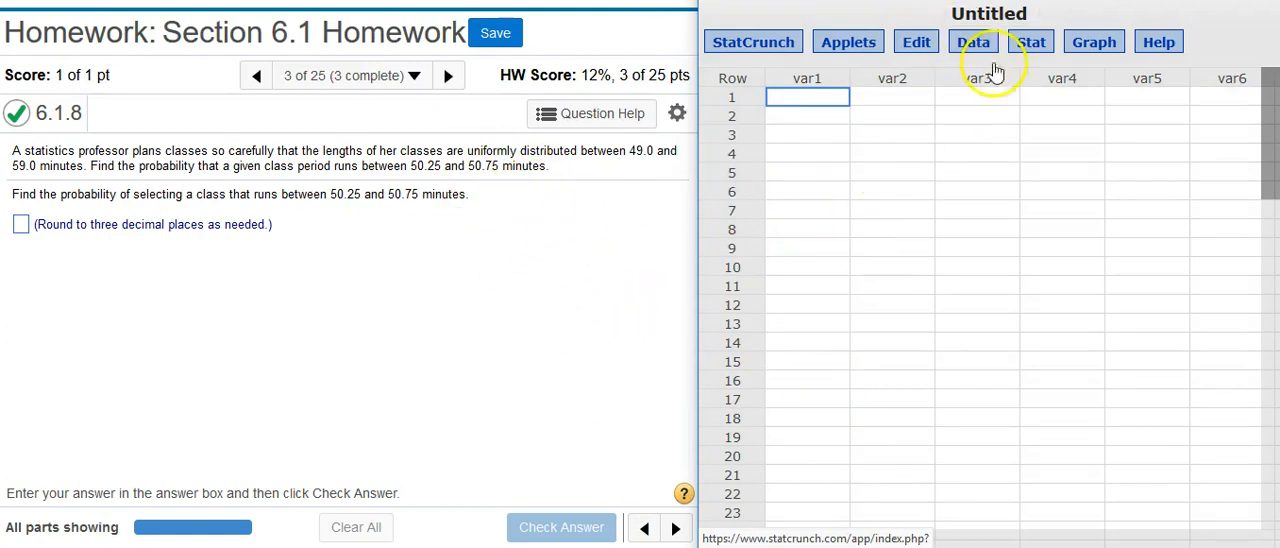
pyautogui.moveTo(872, 148)
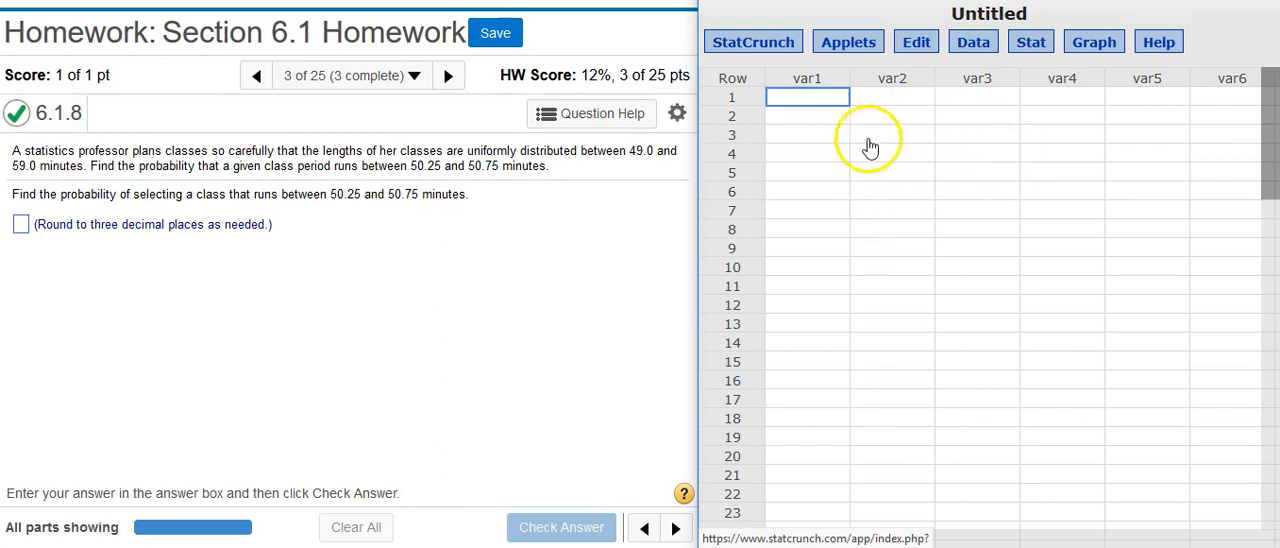
pyautogui.moveTo(878, 148)
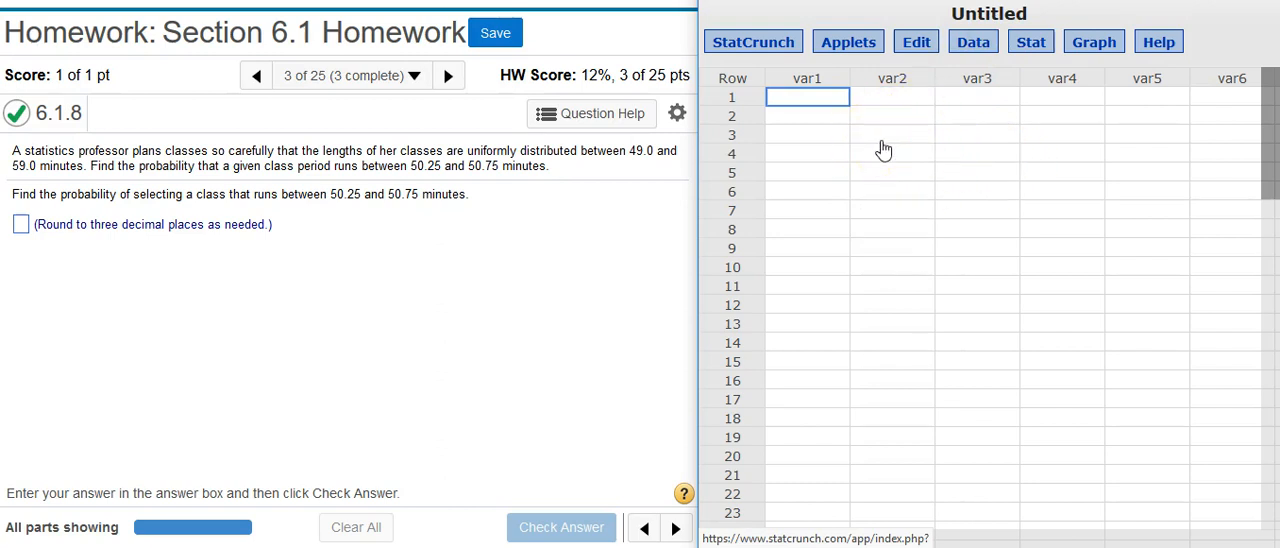
pyautogui.moveTo(1036, 112)
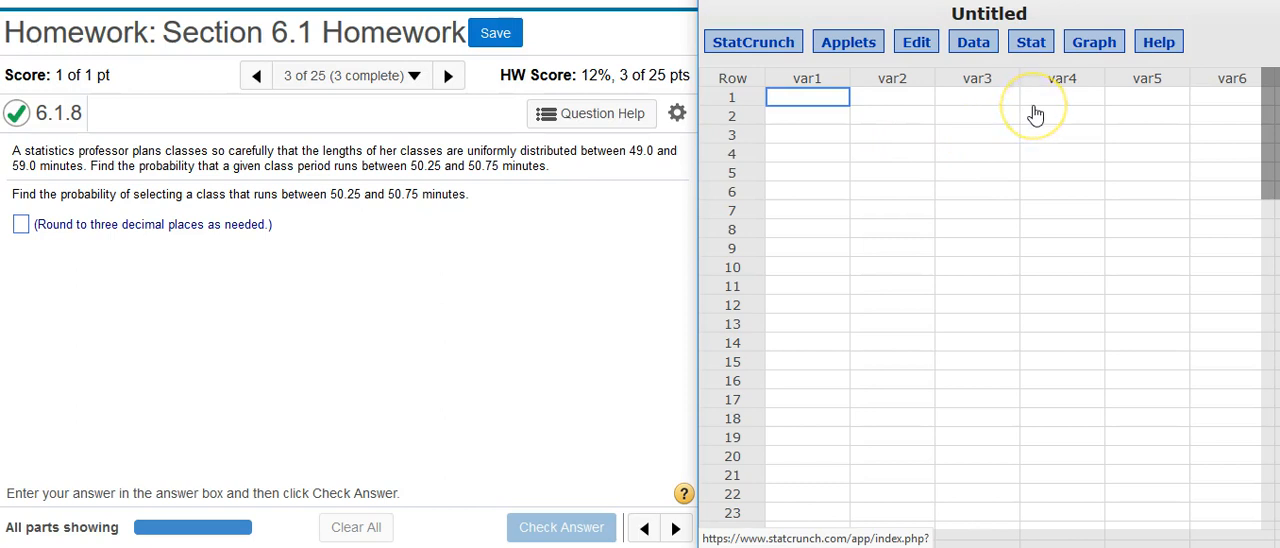
pyautogui.moveTo(1036, 112)
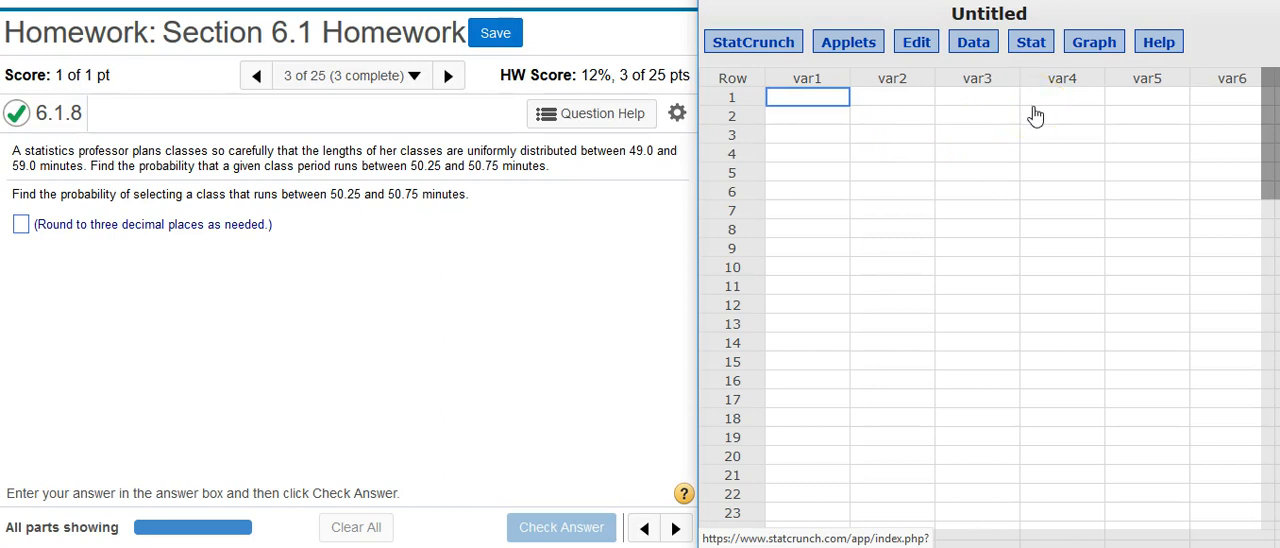
# Step: Launch the Uniform distribution calculator from the Stat > Calculators menu
pyautogui.click(1030, 42)
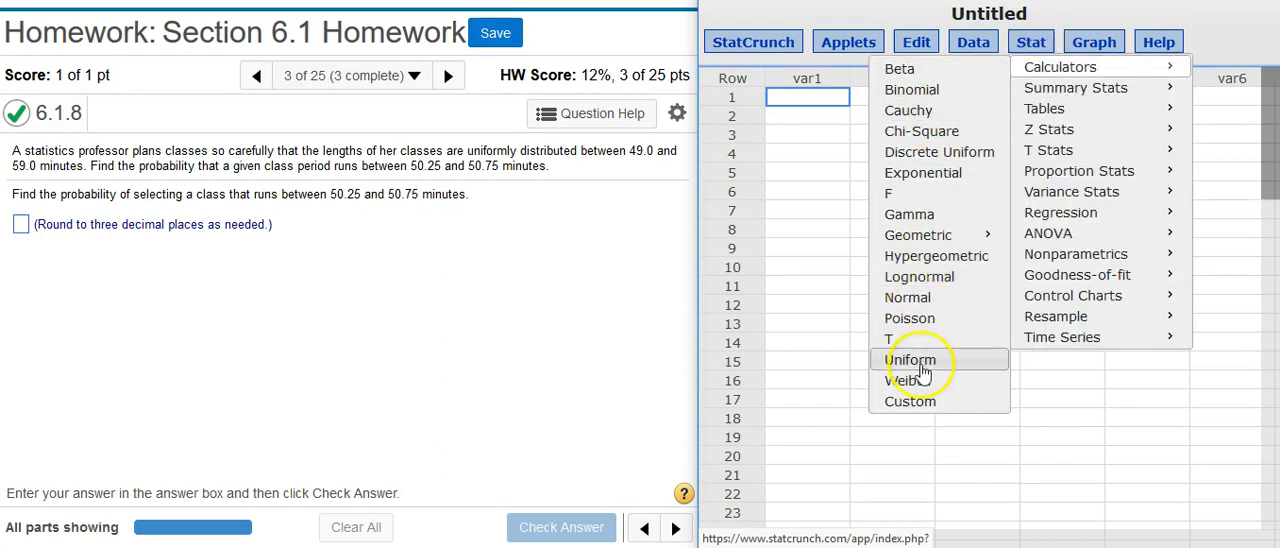
pyautogui.click(912, 360)
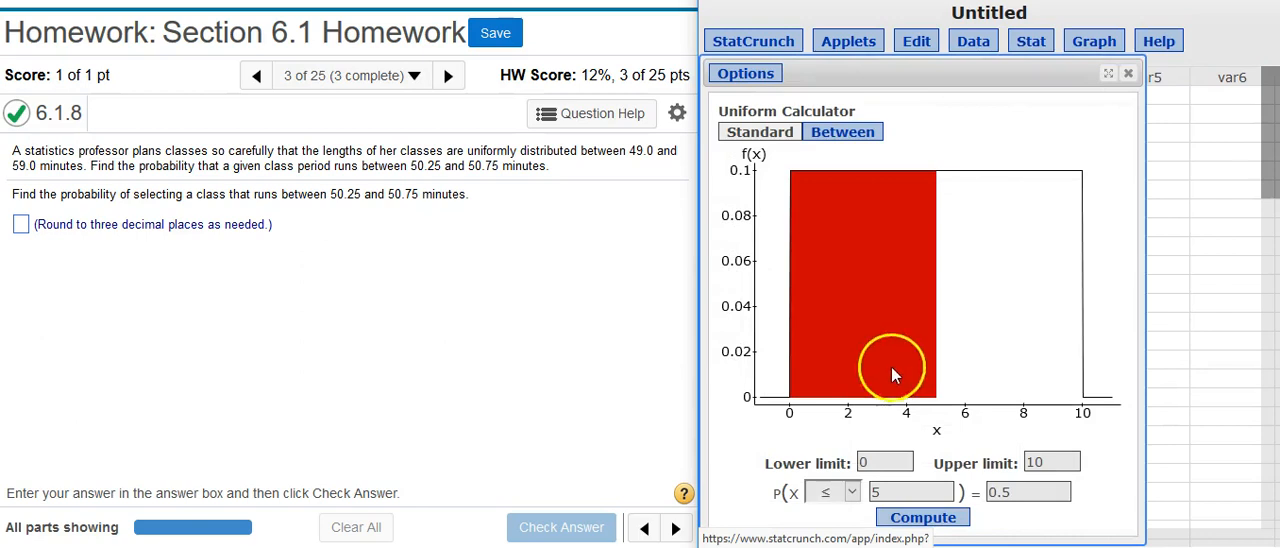
pyautogui.moveTo(896, 436)
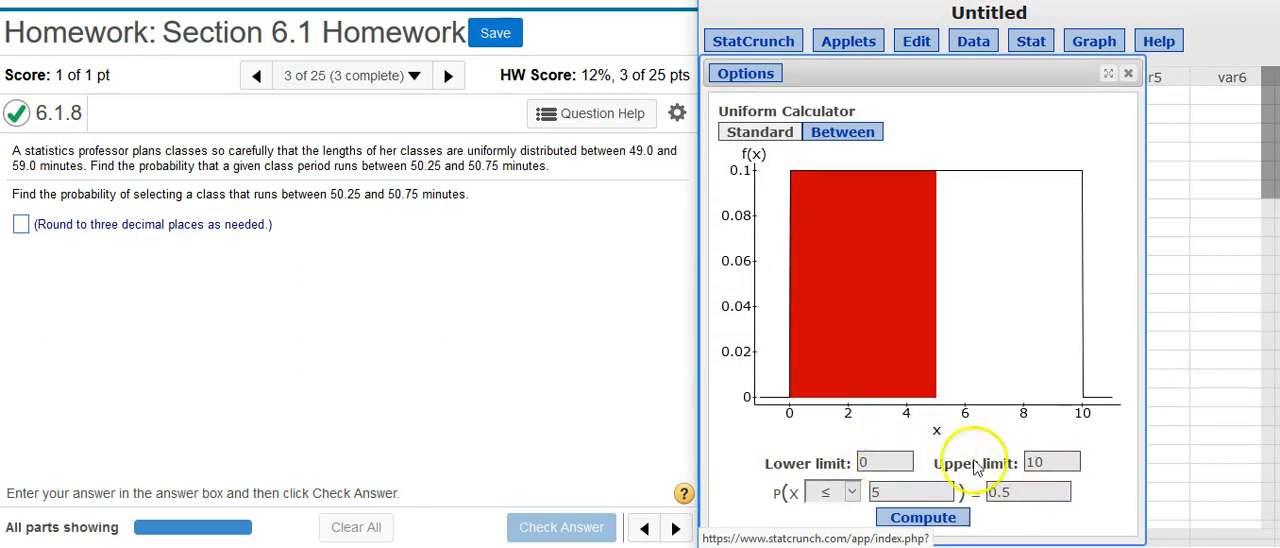
pyautogui.moveTo(640, 160)
pyautogui.write('59')
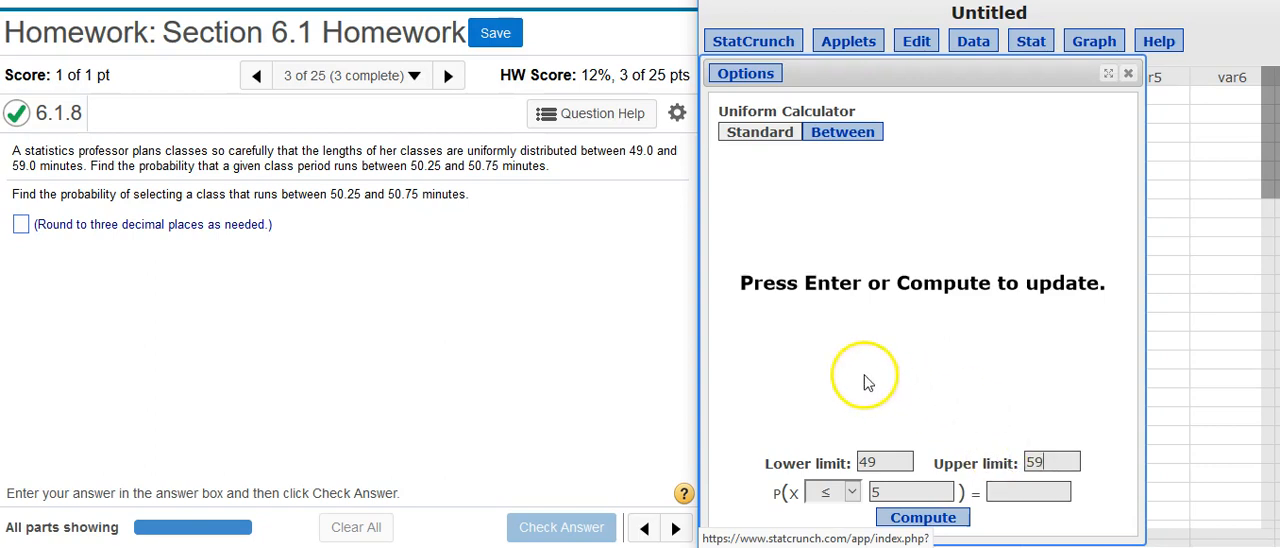
pyautogui.moveTo(424, 178)
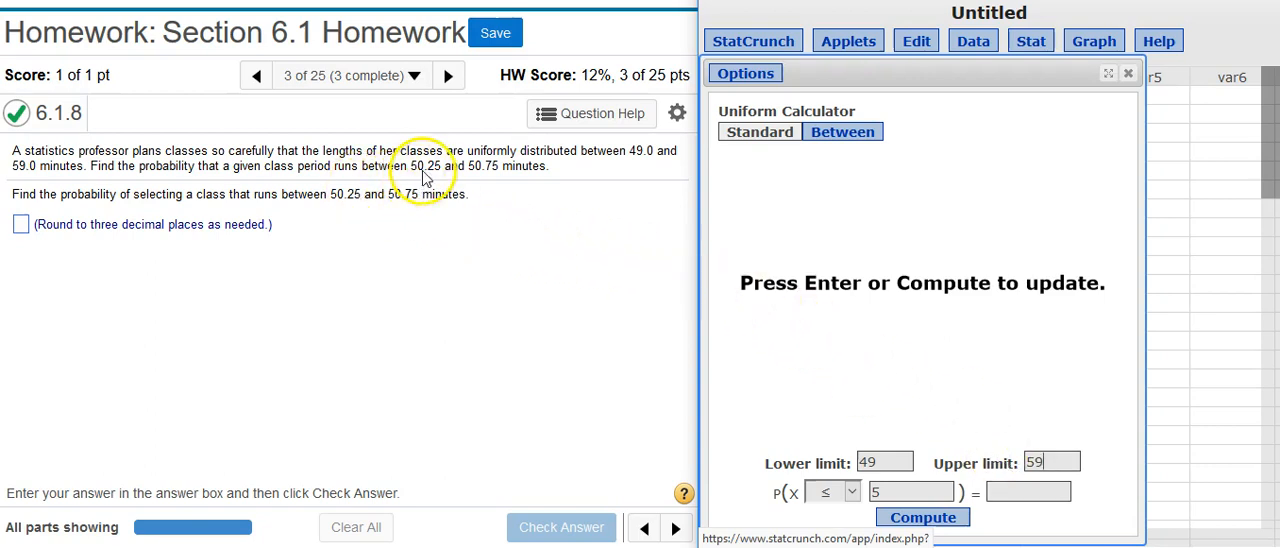
pyautogui.moveTo(490, 182)
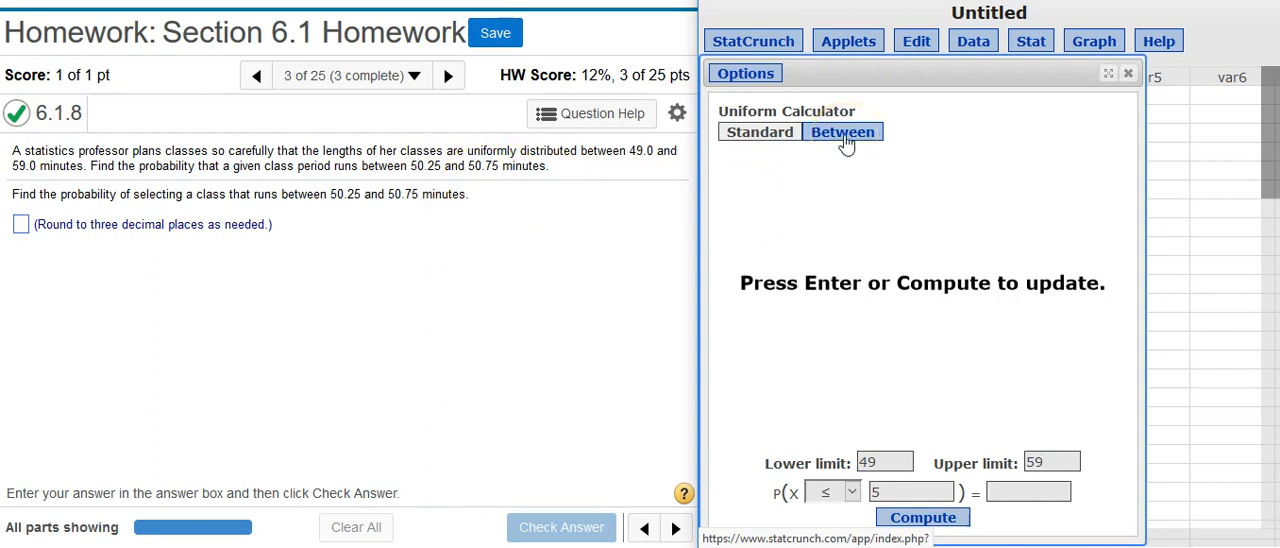
# Step: Compute P(50.25 ≤ X ≤ 50.75) in between mode for the 49–59 uniform distribution, giving 0.05
pyautogui.click(842, 132)
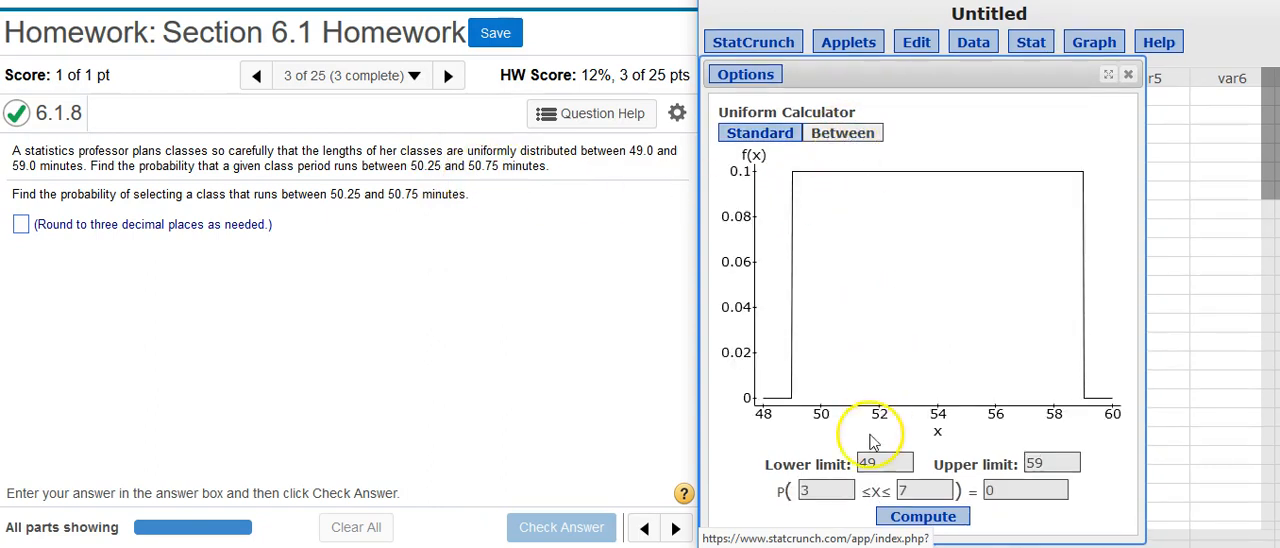
pyautogui.moveTo(456, 184)
pyautogui.write('50.25')
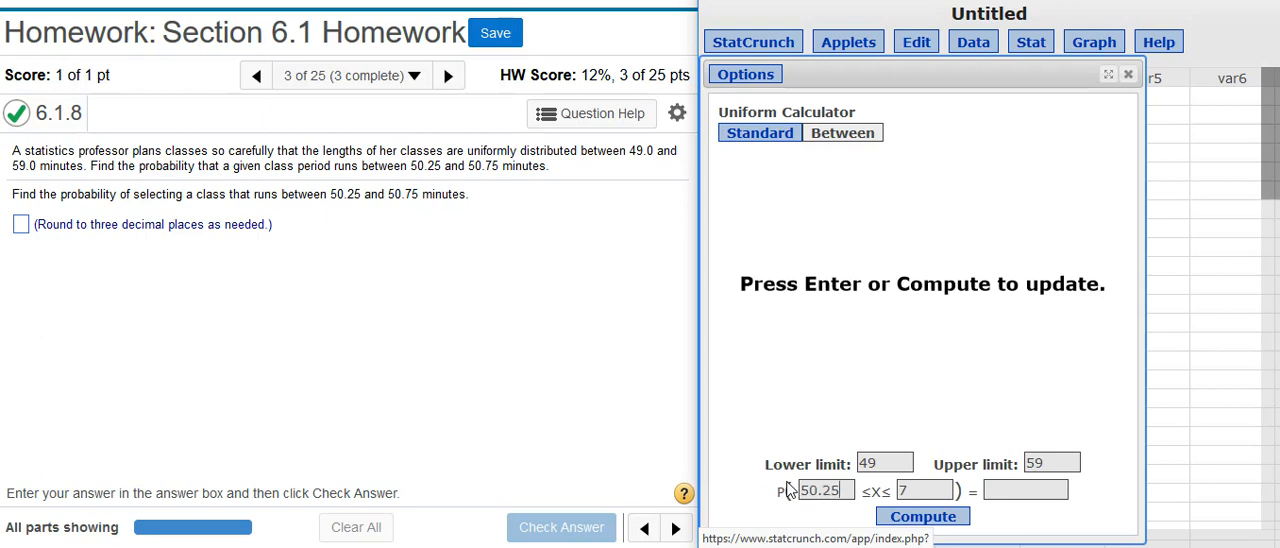
pyautogui.moveTo(920, 490)
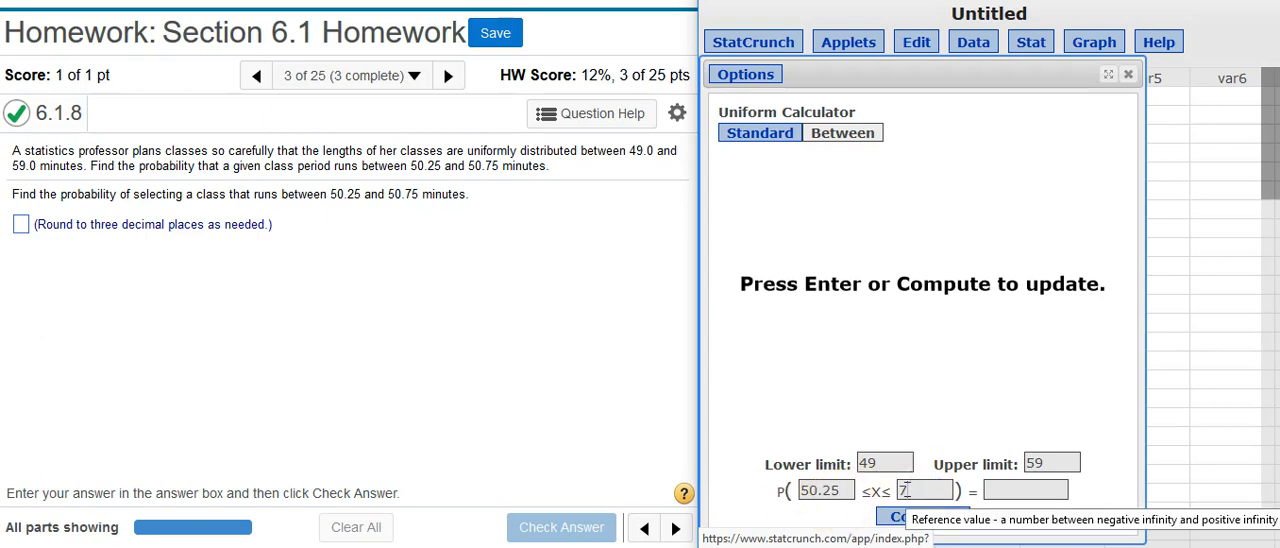
pyautogui.write('50.75')
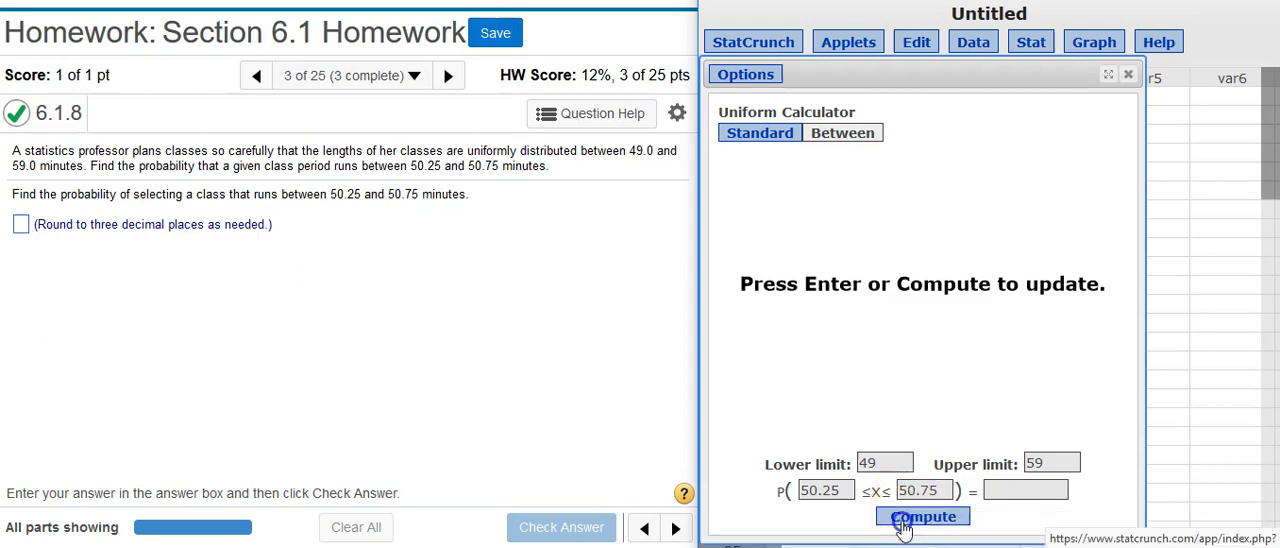
pyautogui.click(920, 516)
pyautogui.write('0.05')
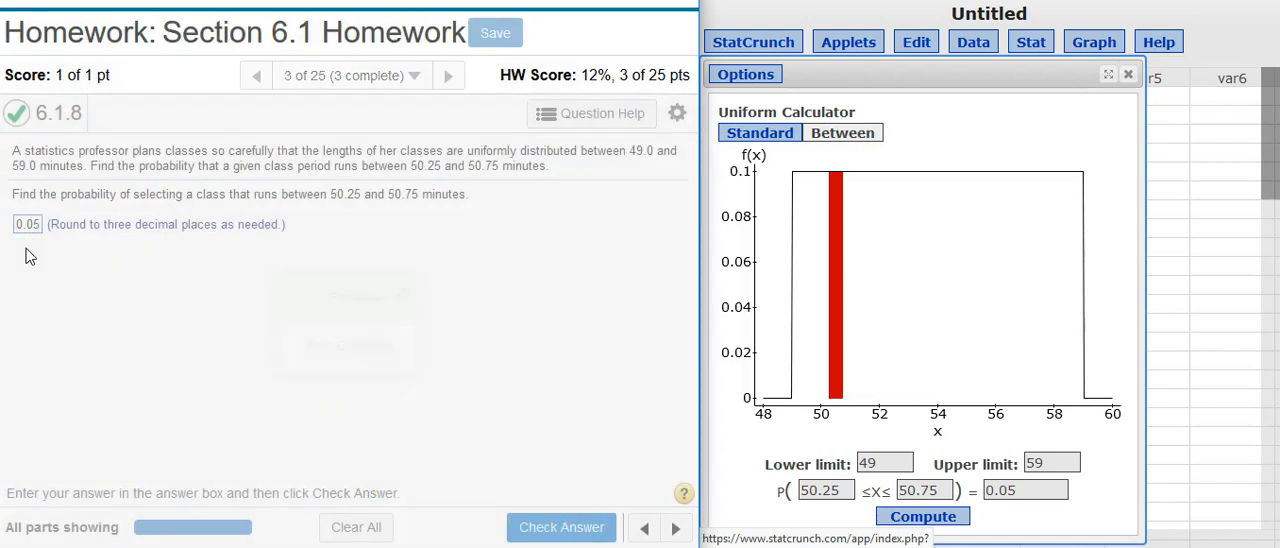
# Step: Submit 0.05 as the answer and have MyMathLab mark it correct
pyautogui.click(560, 528)
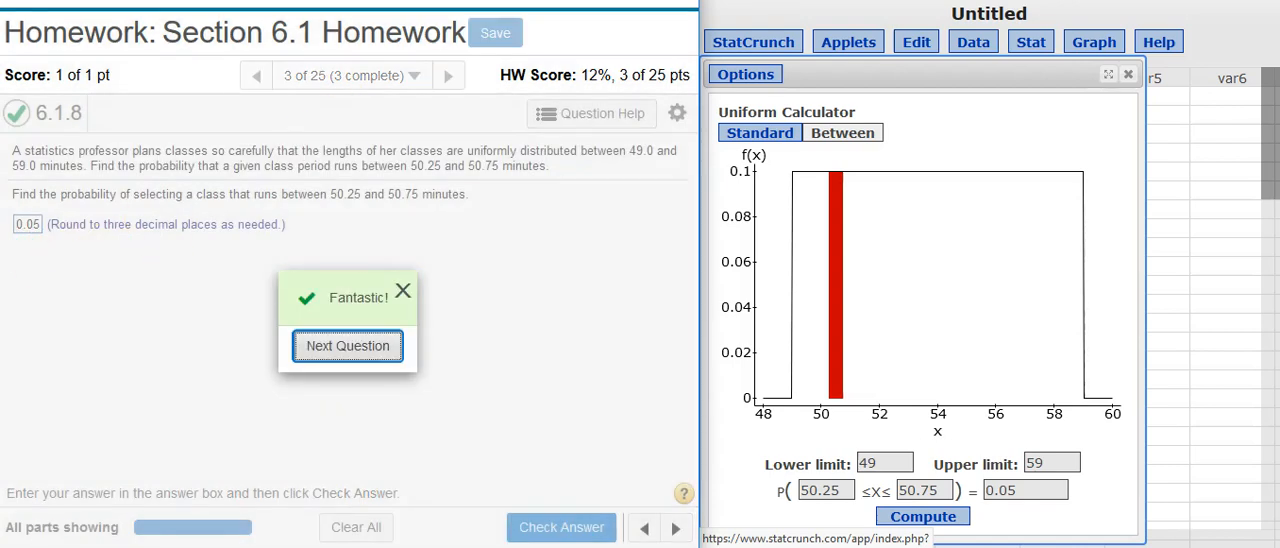